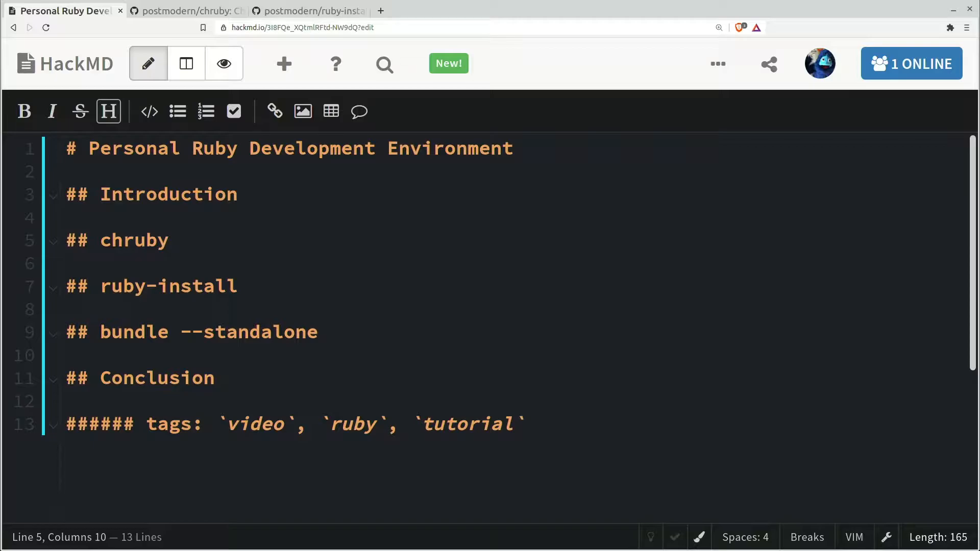
- Switch to the postmodern/chruby GitHub README tab
{"action": "left_click", "coordinate": [184, 10]}
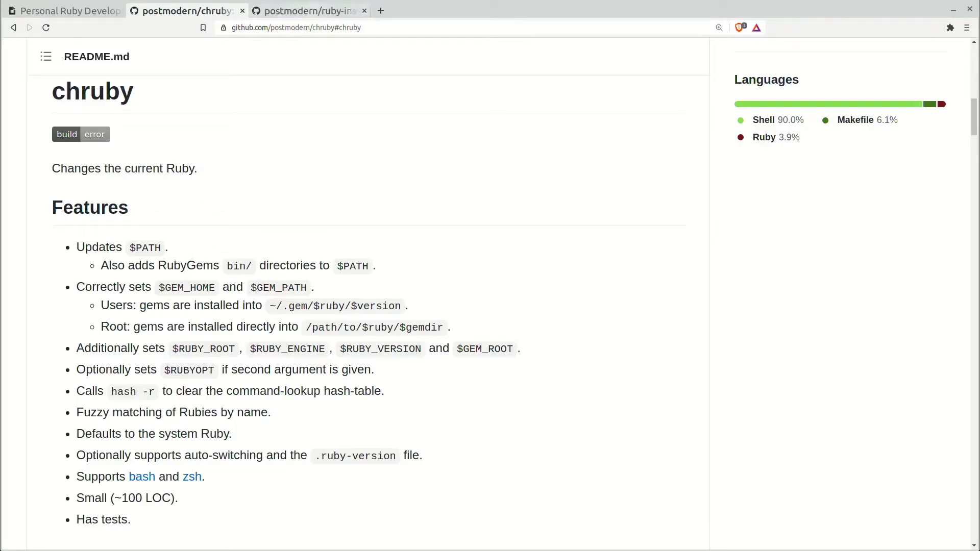
- Look over the ruby-install README, then scroll through chruby's feature list
{"action": "left_click", "coordinate": [307, 10]}
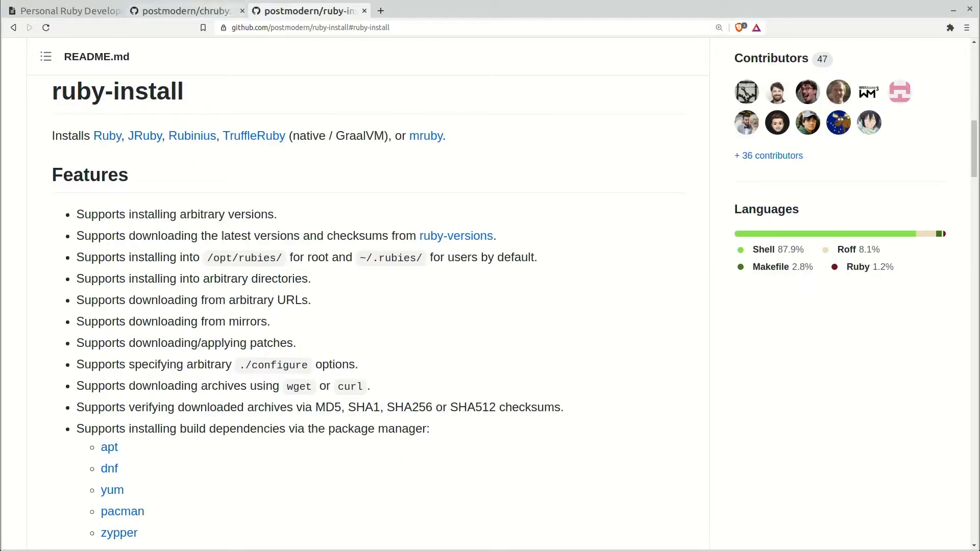
{"action": "left_click", "coordinate": [186, 11]}
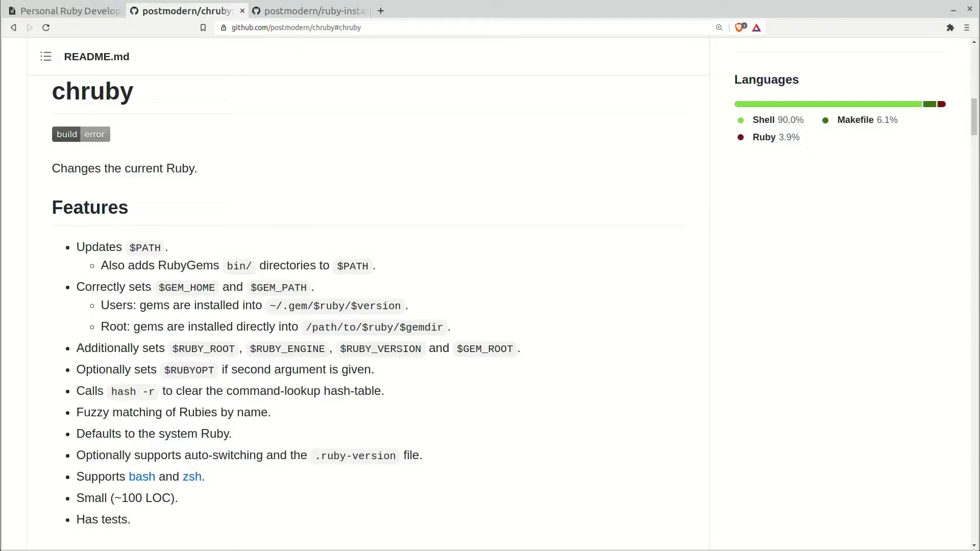
{"action": "scroll", "scroll_direction": "down", "scroll_amount": 3}
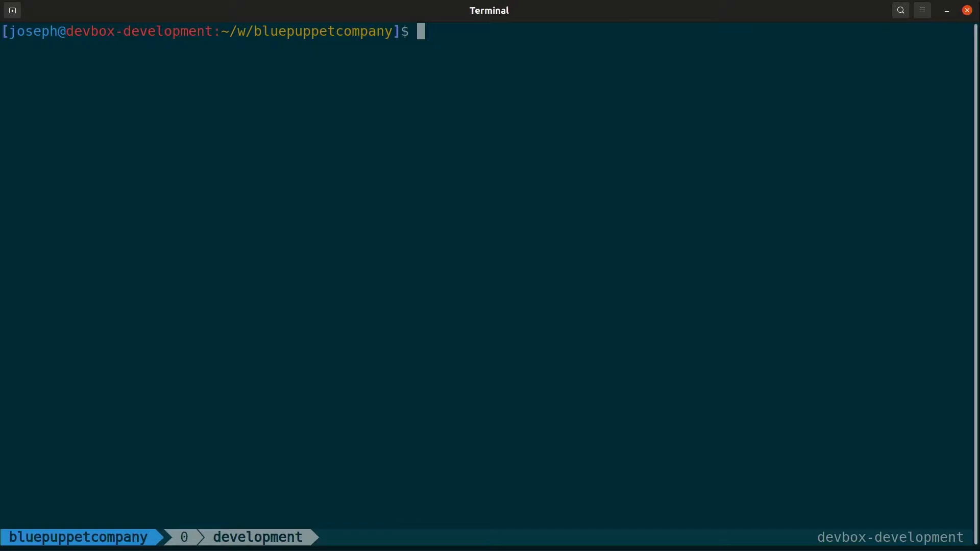
- Run chruby and chruby 2.7.3, verifying ruby --version shows 2.7.3p183
{"action": "type", "text": "chu"}
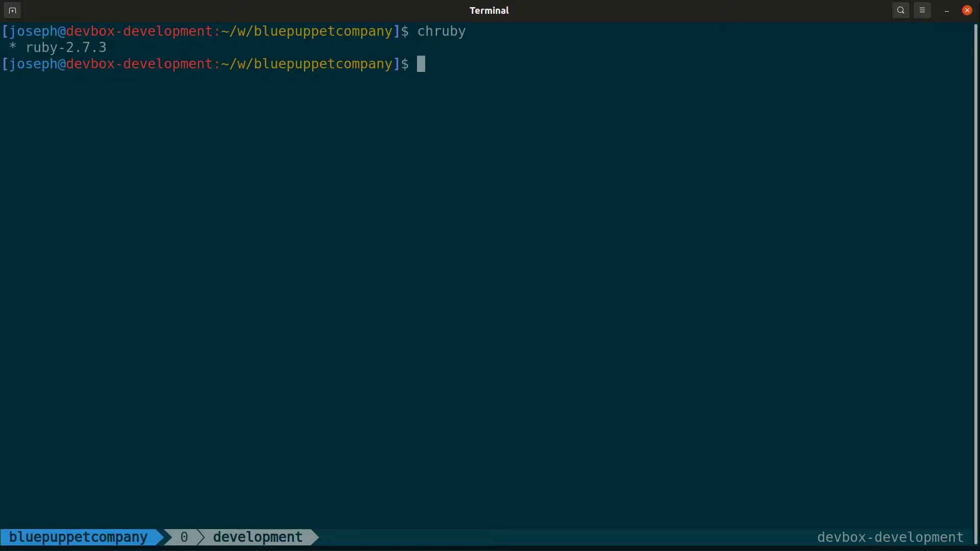
{"action": "type", "text": "chruby 2.7.3"}
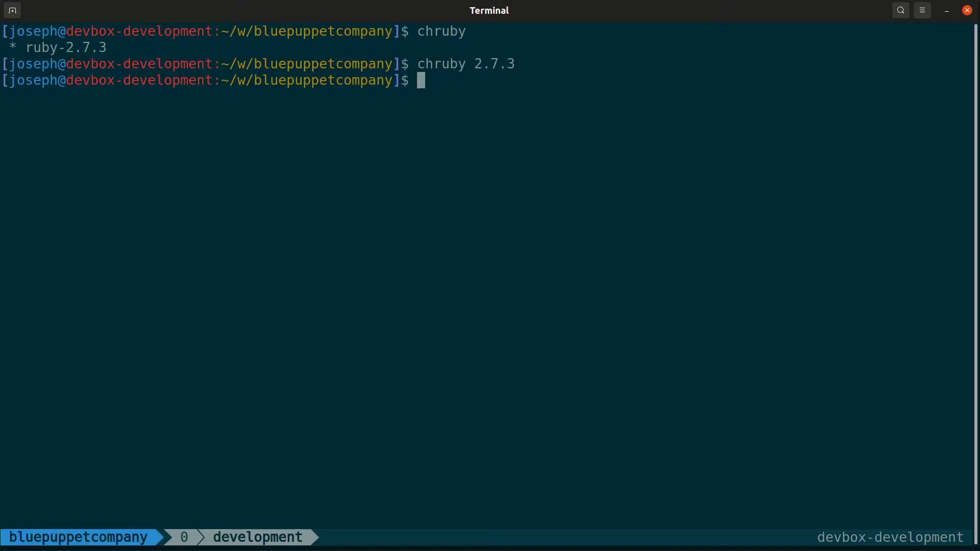
{"action": "type", "text": "ruby --version"}
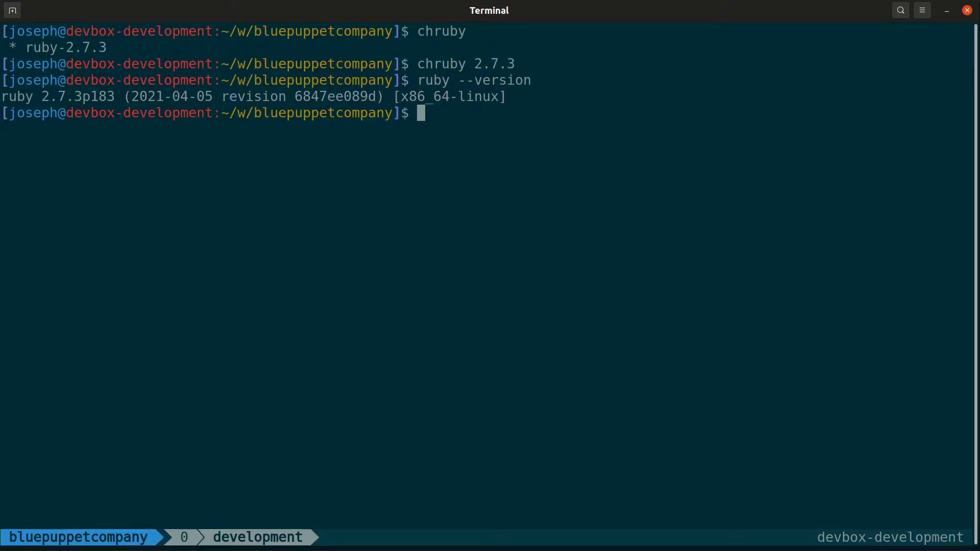
{"action": "type", "text": "cat"}
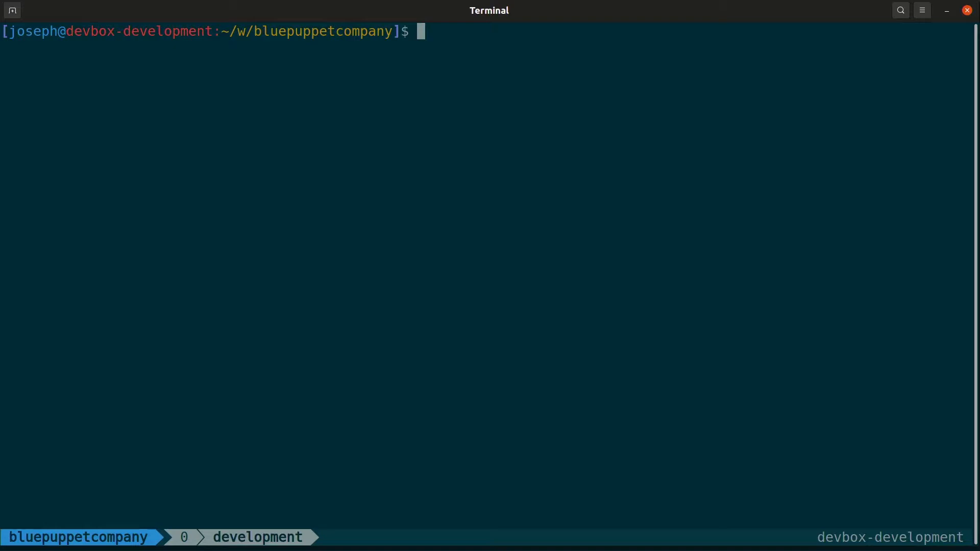
- Install Ruby 2.7.4 with ruby-install and retry chruby 2.7.4 in a new shell
{"action": "type", "text": "r"}
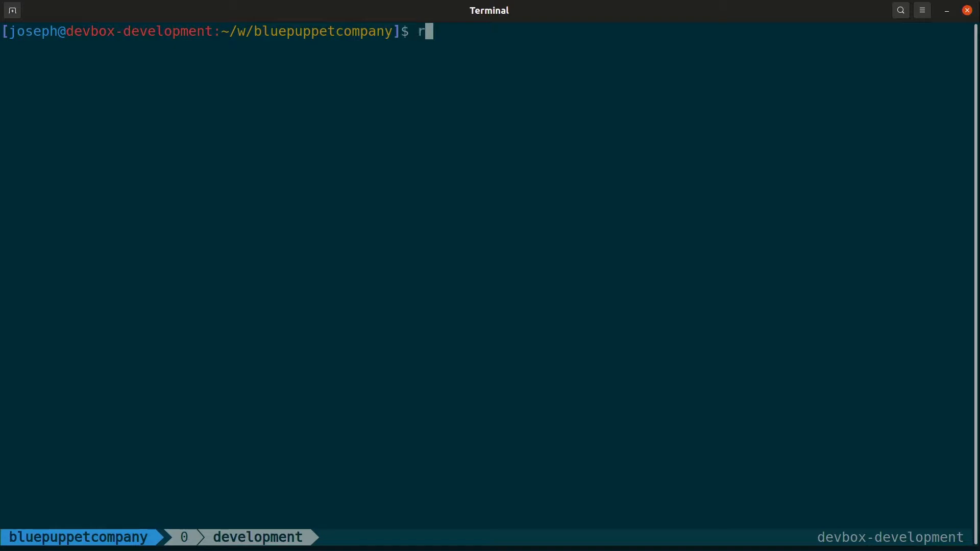
{"action": "type", "text": "uby-install --latest"}
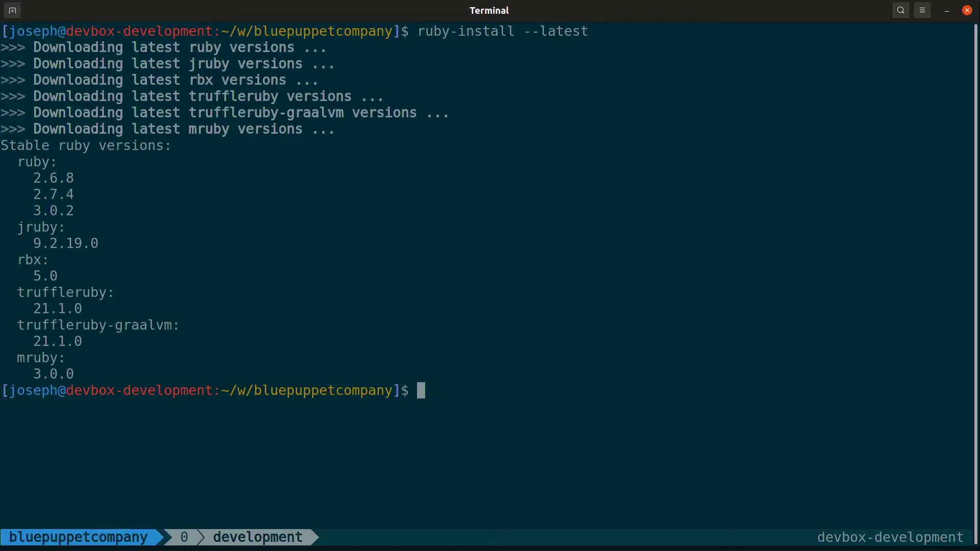
{"action": "type", "text": "ruby-install"}
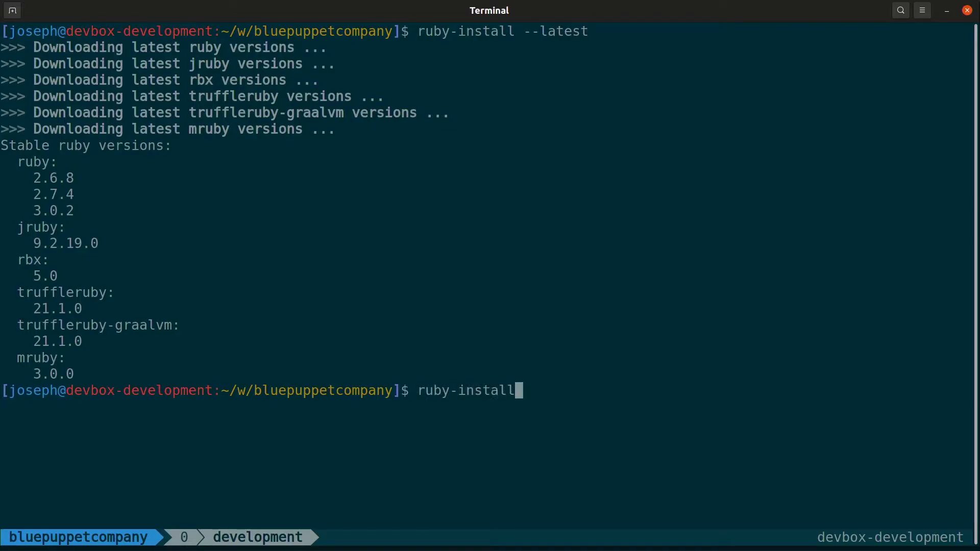
{"action": "type", "text": "ruby 2.7"}
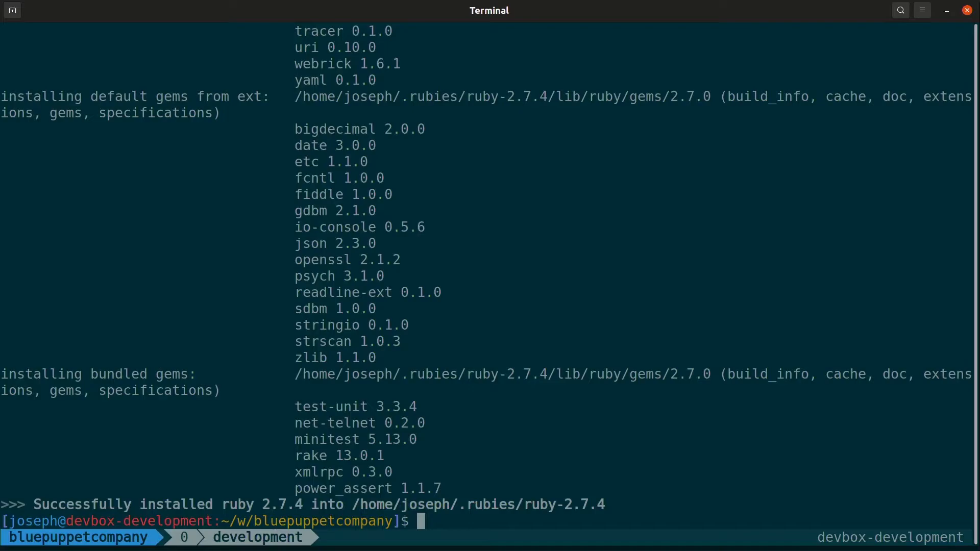
{"action": "type", "text": "chruby 2.7.4"}
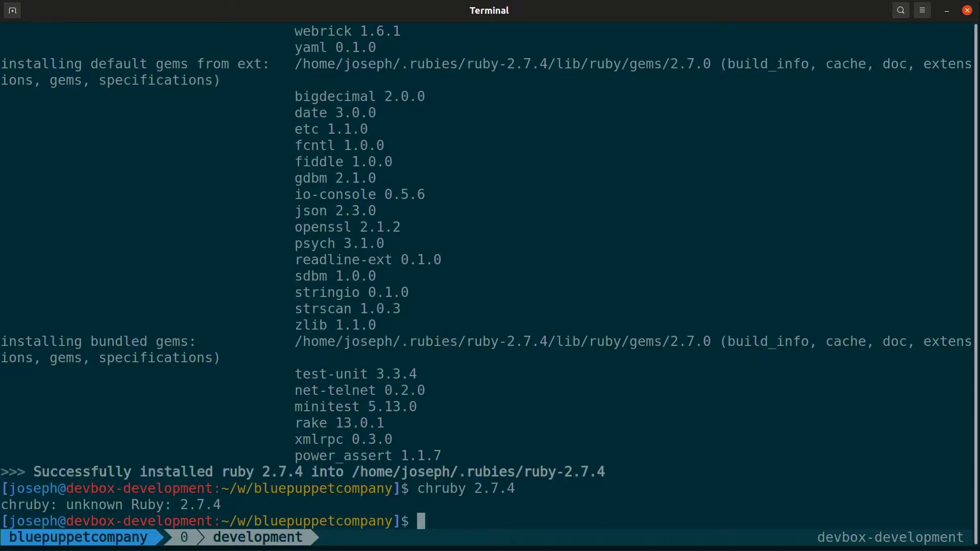
{"action": "type", "text": "chruby"}
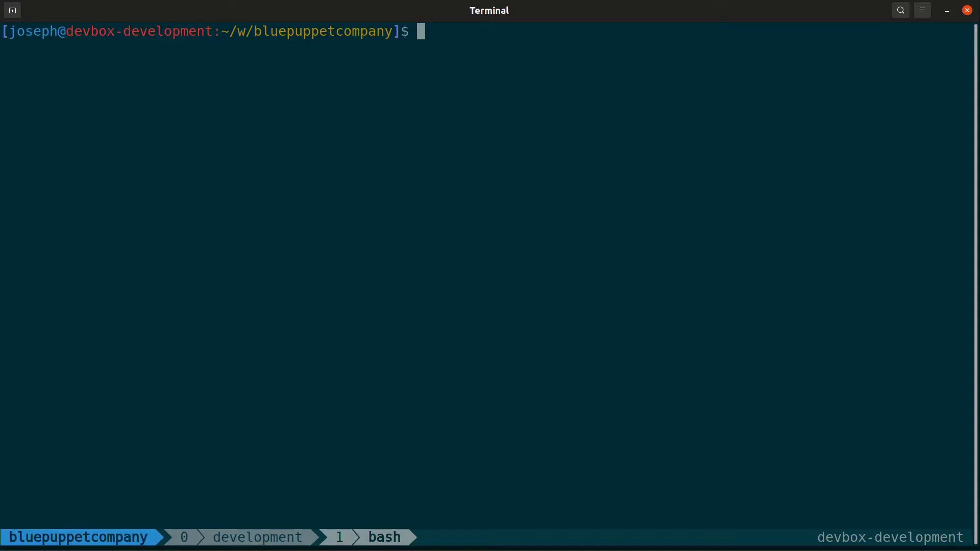
- List Rubies with chruby, switch to 2.7.4, and confirm 2.7.4p191
{"action": "type", "text": "chruby"}
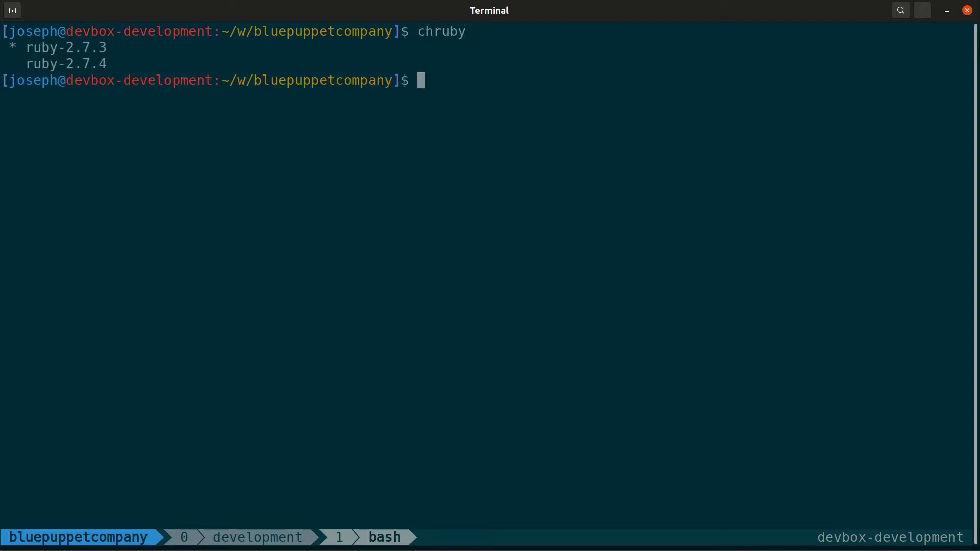
{"action": "type", "text": "chruby"}
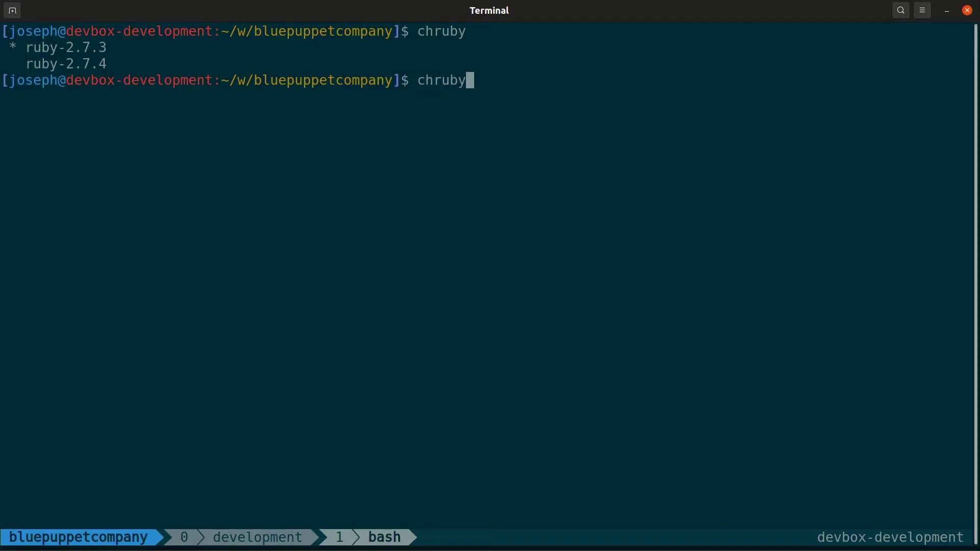
{"action": "type", "text": "2.7.4"}
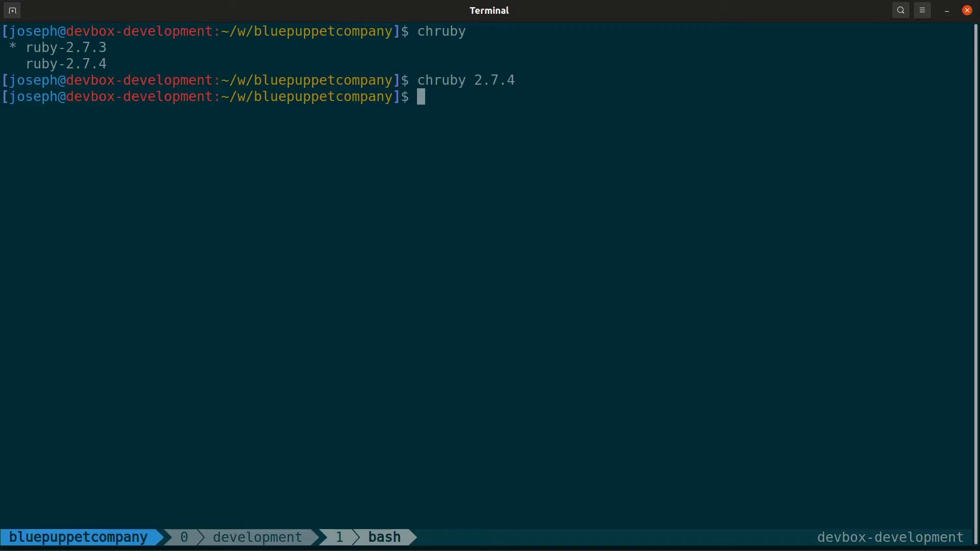
{"action": "type", "text": "ruby --version"}
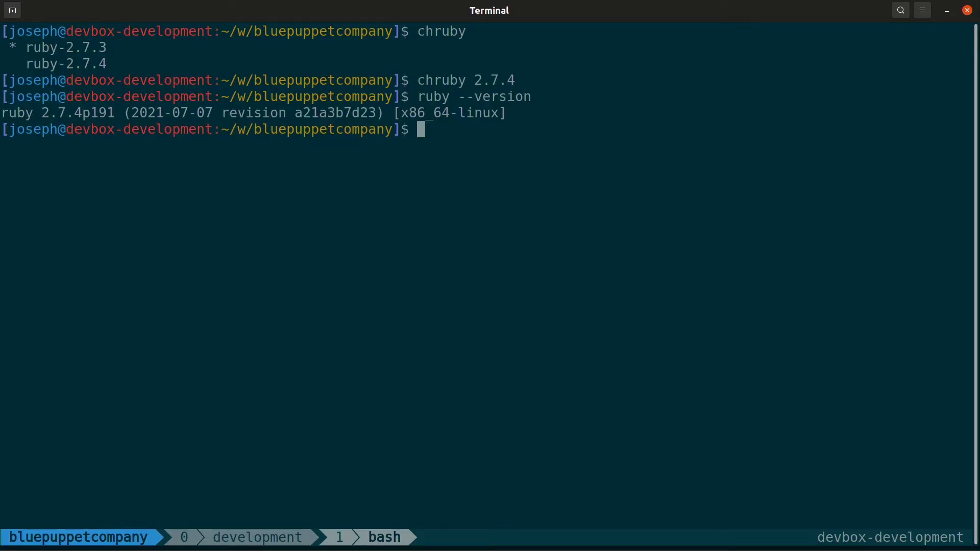
- Switch back to 2.7.3, confirm 2.7.3p183, and open ~/.ruby-version in Vim
{"action": "type", "text": "chruby 2.7.3"}
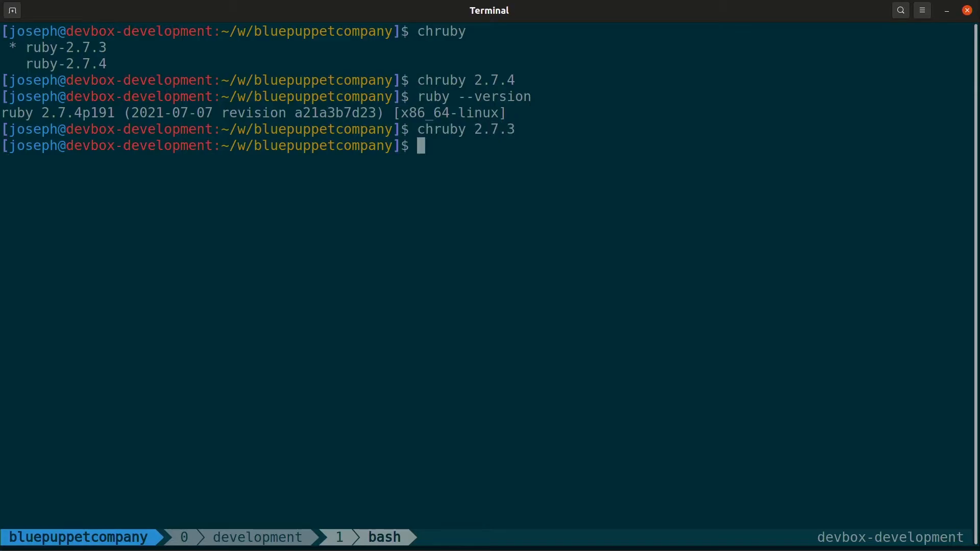
{"action": "type", "text": "ruby --version"}
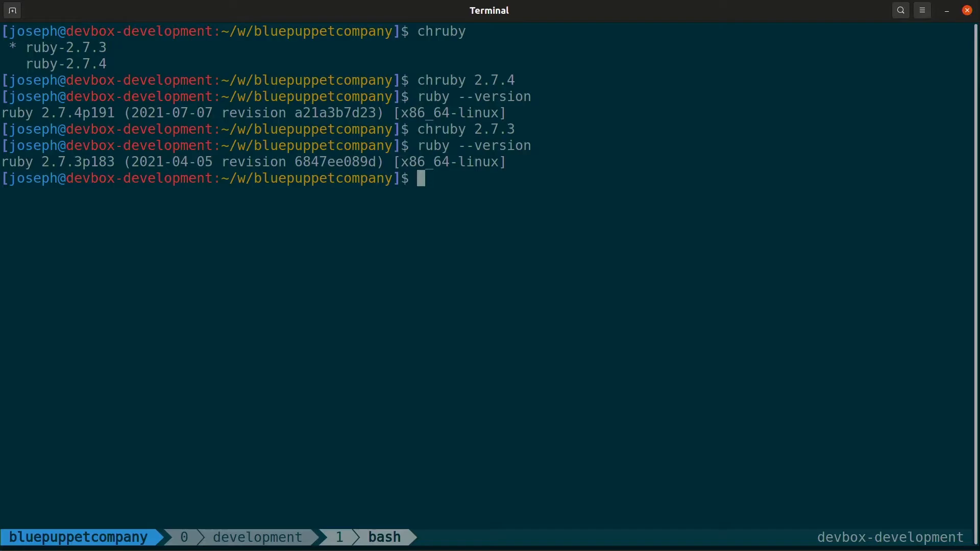
{"action": "type", "text": "vim ~/."}
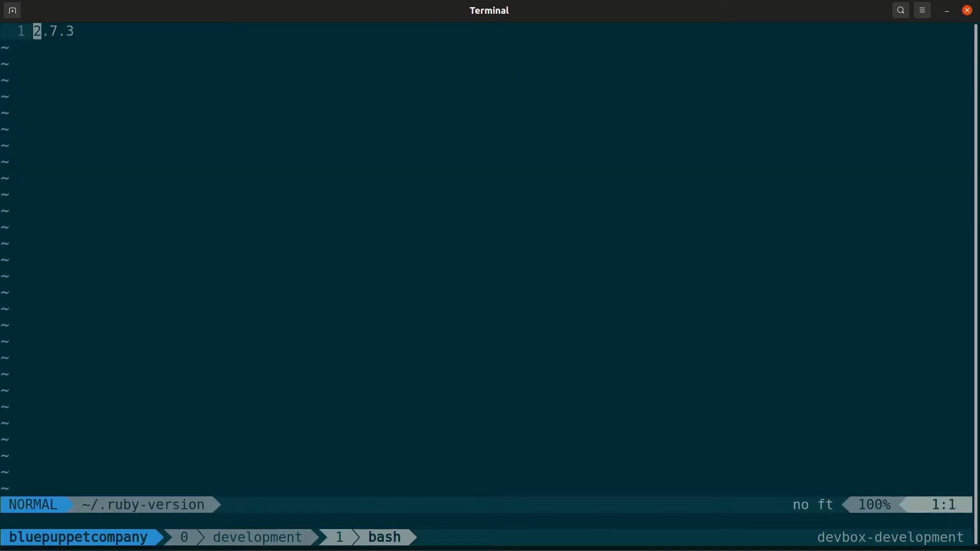
- Save ~/.ruby-version, confirm Ruby 2.7.4p191, and open the project .ruby-version
{"action": "key", "text": "$"}
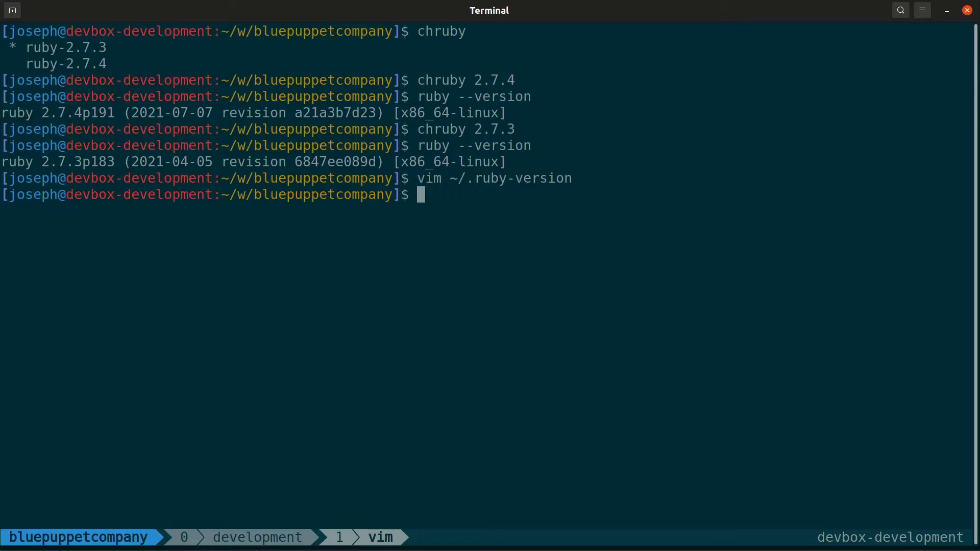
{"action": "type", "text": "ruby --version"}
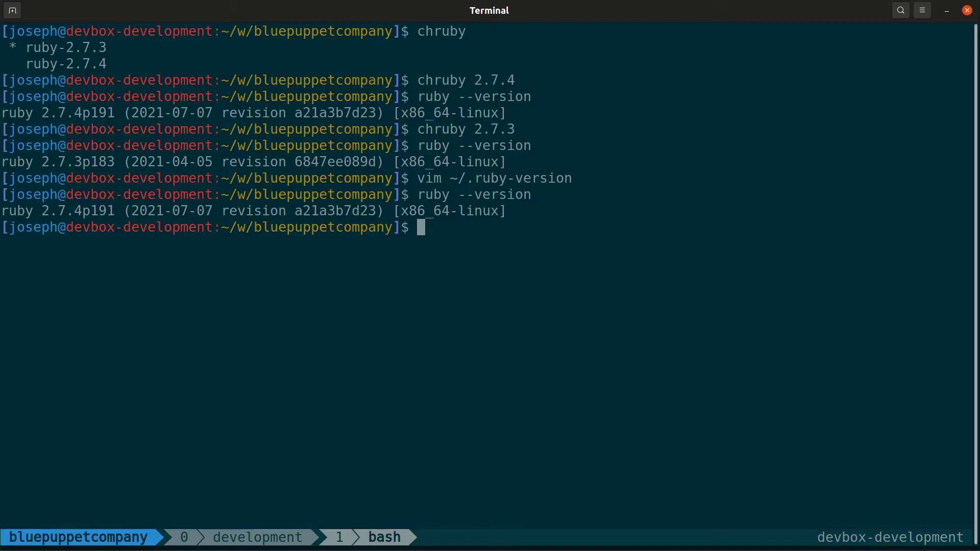
{"action": "type", "text": "vim .ruby-ve"}
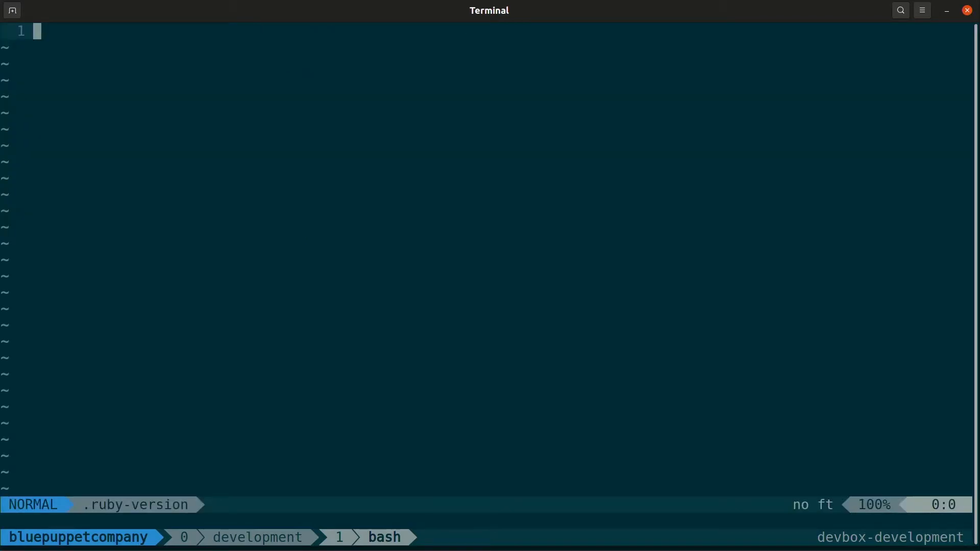
- Write 2.7.3 into the project .ruby-version and begin checking ruby --version
{"action": "key", "text": "i"}
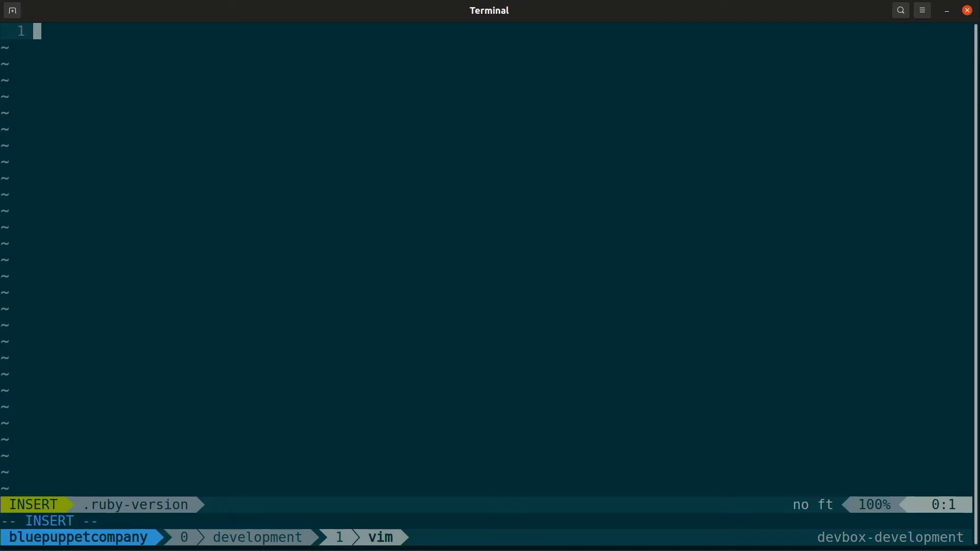
{"action": "type", "text": "2."}
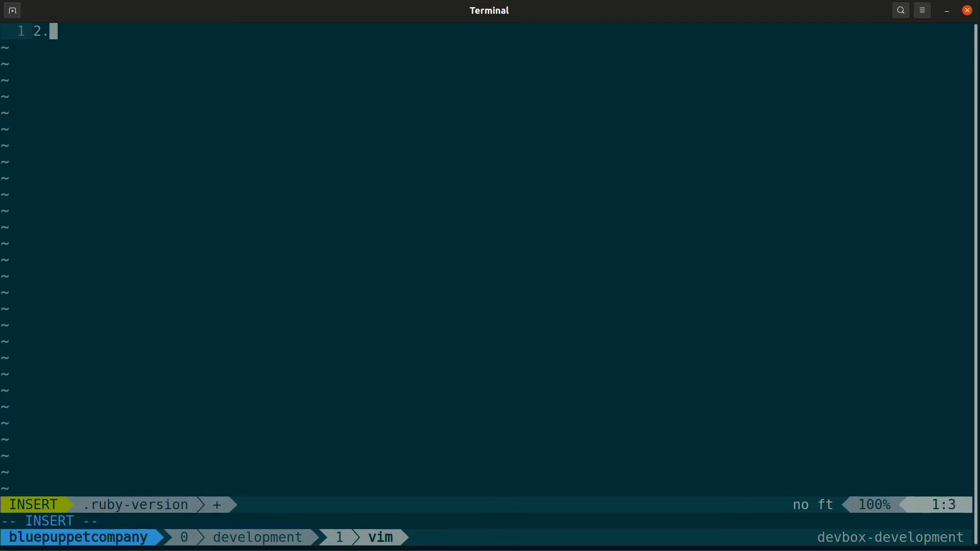
{"action": "type", "text": "7.3"}
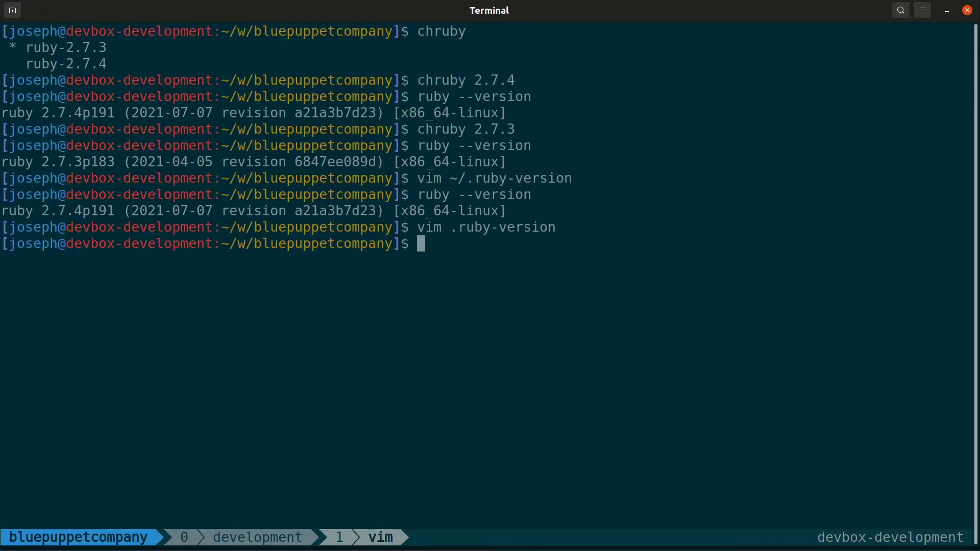
{"action": "type", "text": "ru"}
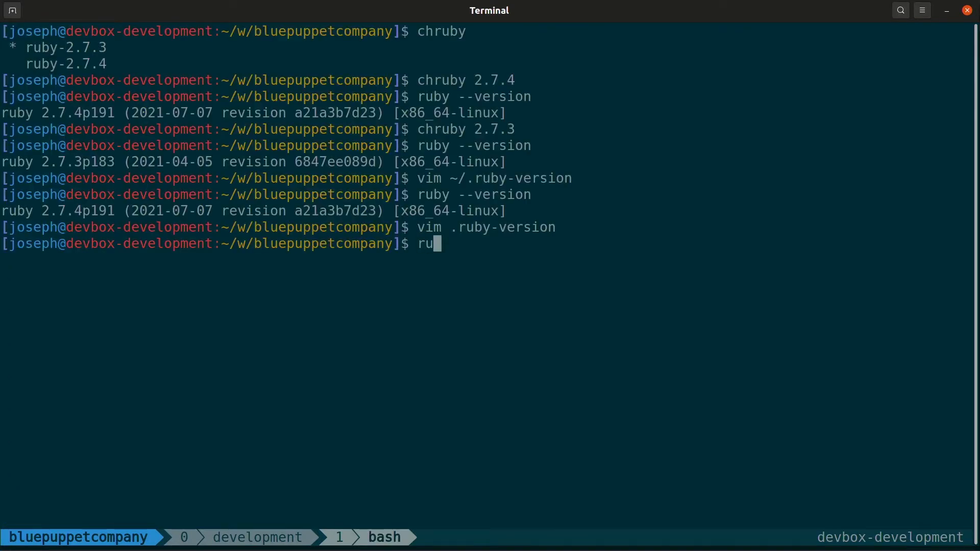
{"action": "type", "text": "by"}
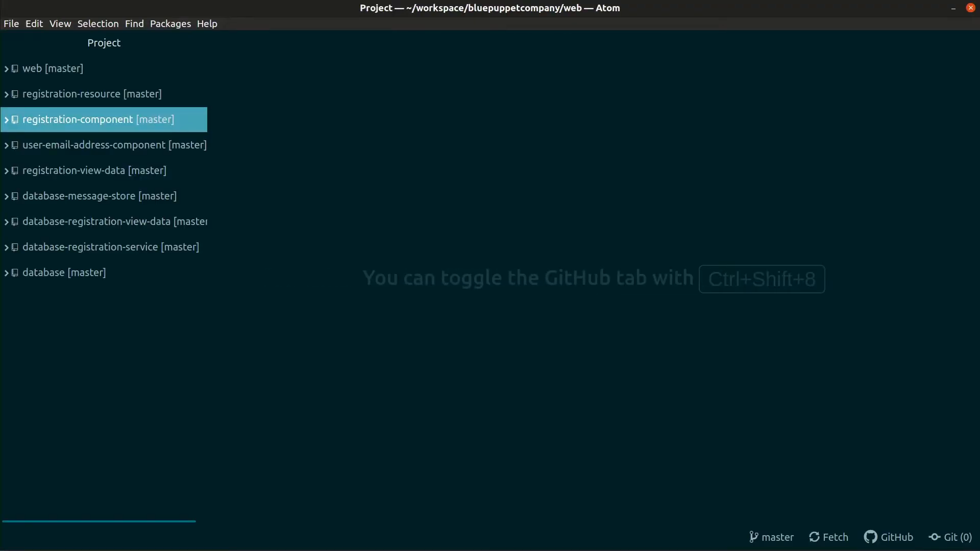
- Expand registration-component, view install-gems.sh, and open gems/bundler/setup.rb
{"action": "left_click", "coordinate": [77, 120]}
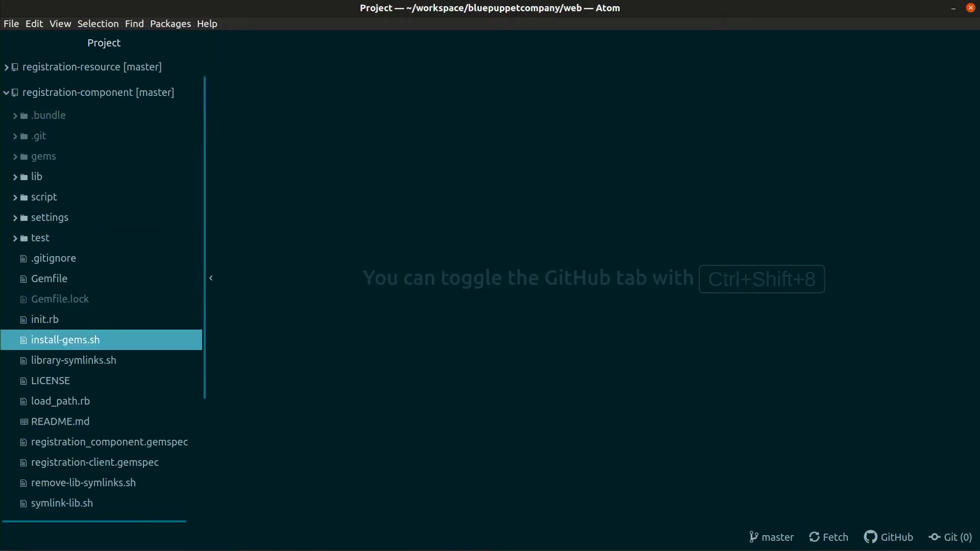
{"action": "double_click", "coordinate": [65, 339]}
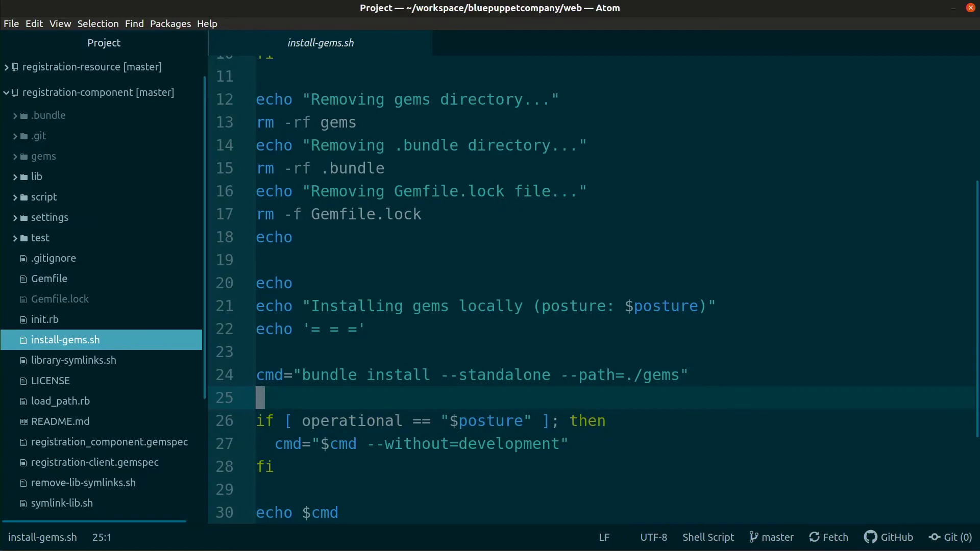
{"action": "left_click", "coordinate": [42, 156]}
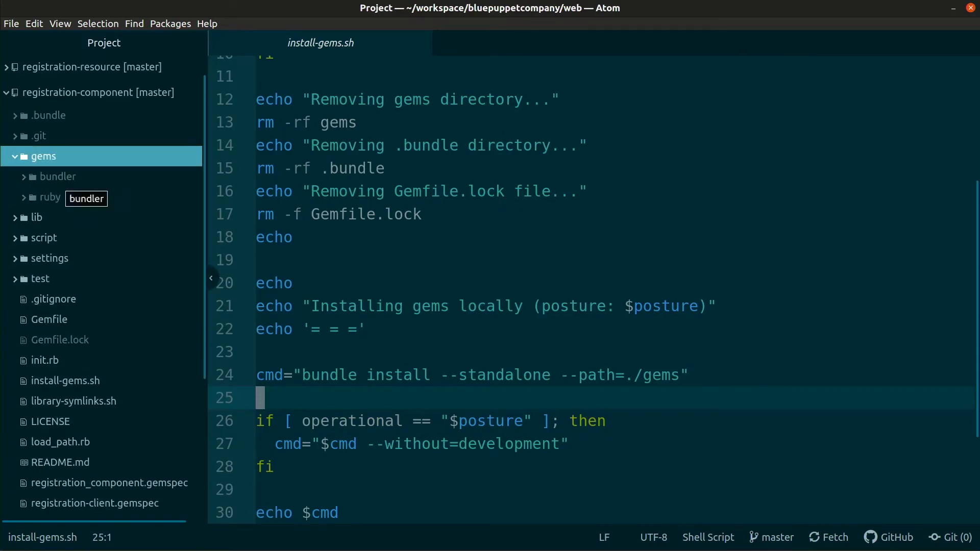
{"action": "left_click", "coordinate": [87, 199]}
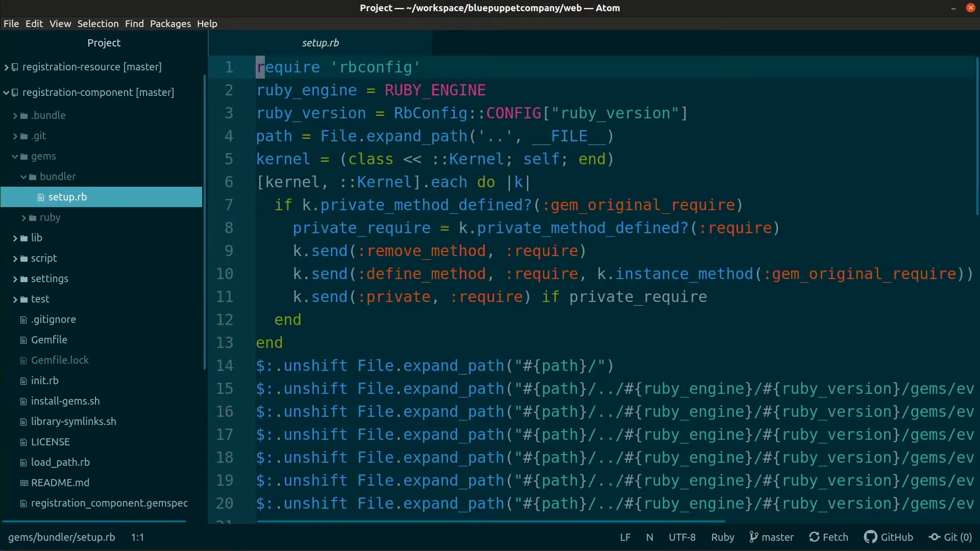
- Hide the tree view and scroll through setup.rb's gem load paths
{"action": "key", "text": "ctrl+\\"}
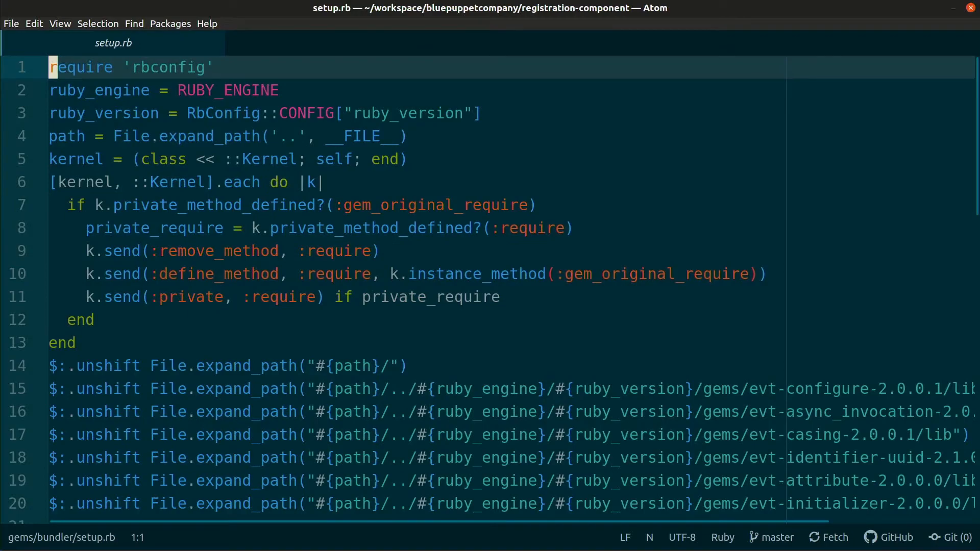
{"action": "scroll", "scroll_direction": "down", "scroll_amount": 3}
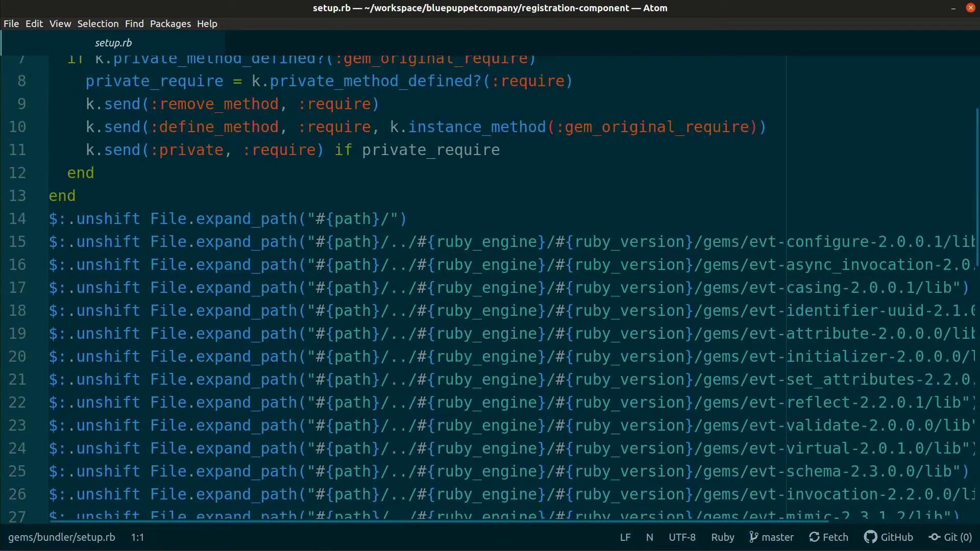
{"action": "scroll", "scroll_direction": "down", "scroll_amount": 3}
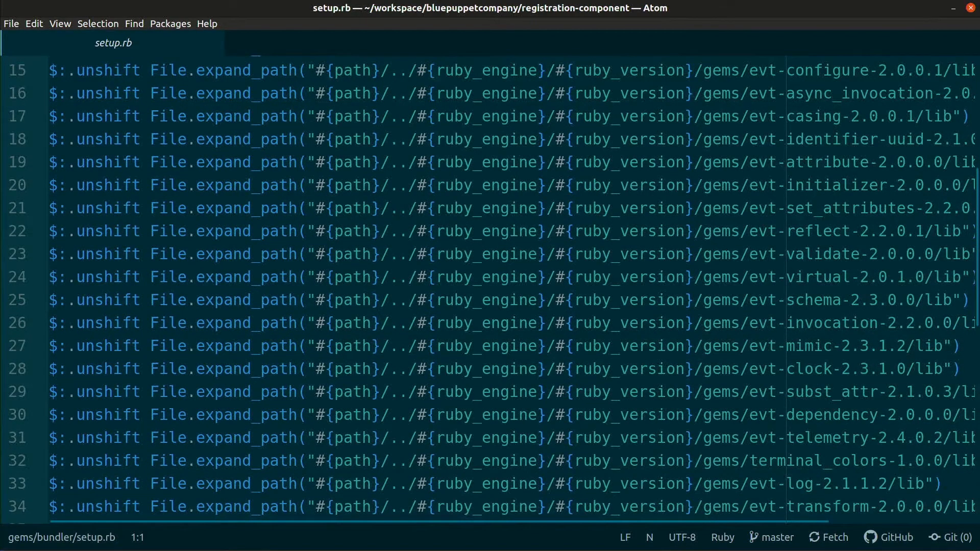
{"action": "scroll", "scroll_direction": "down", "scroll_amount": 3}
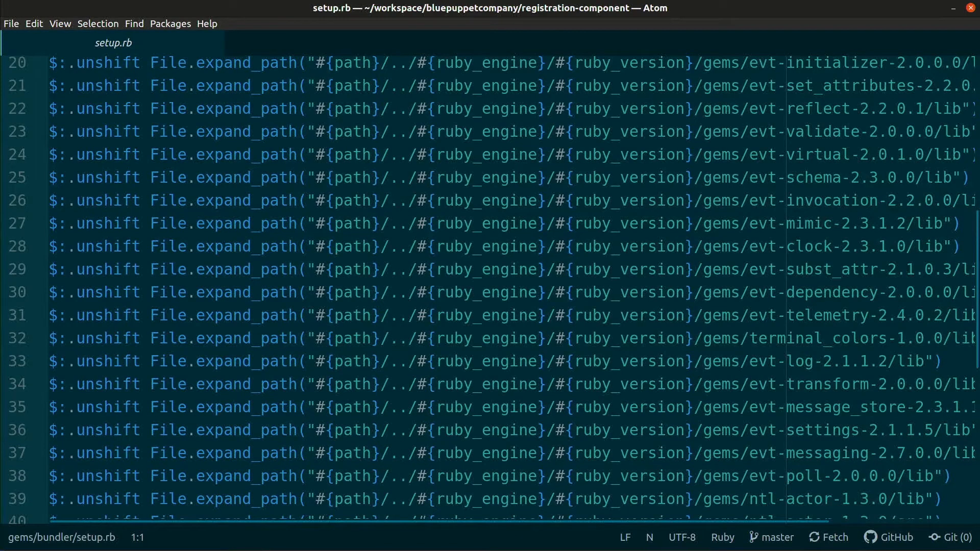
{"action": "scroll", "scroll_direction": "down", "scroll_amount": 3}
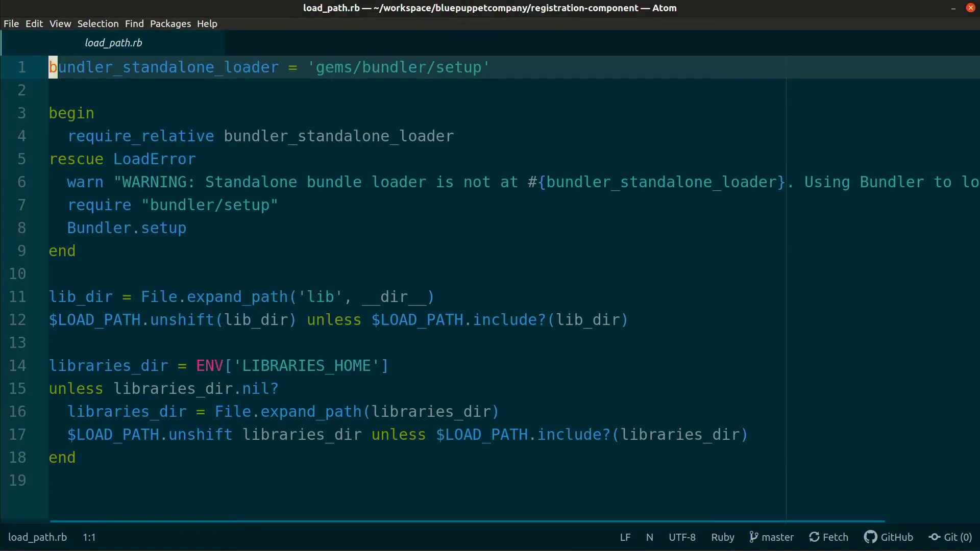
- Highlight the standalone-loader warning and Bundler.setup fallback, then select the gems folder
{"action": "left_click", "coordinate": [438, 182]}
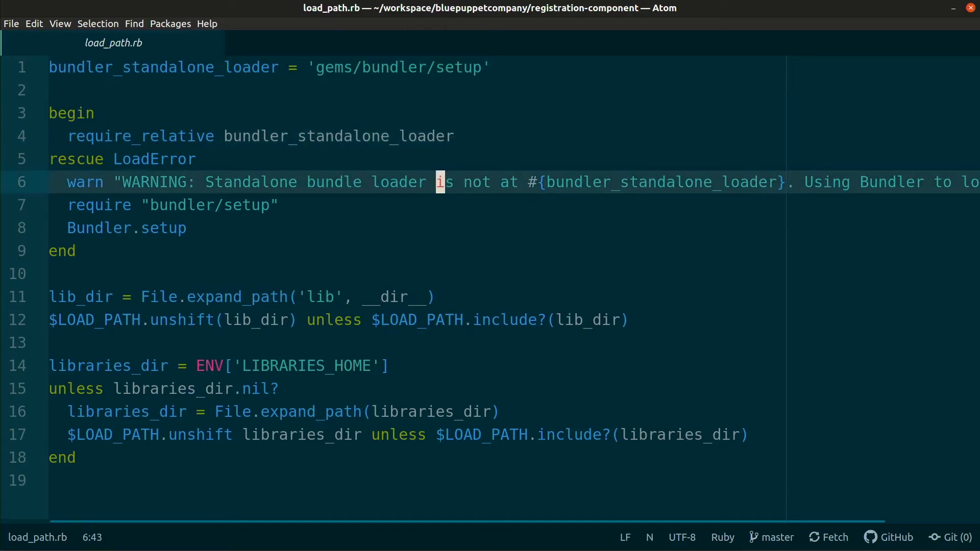
{"action": "left_click", "coordinate": [188, 228]}
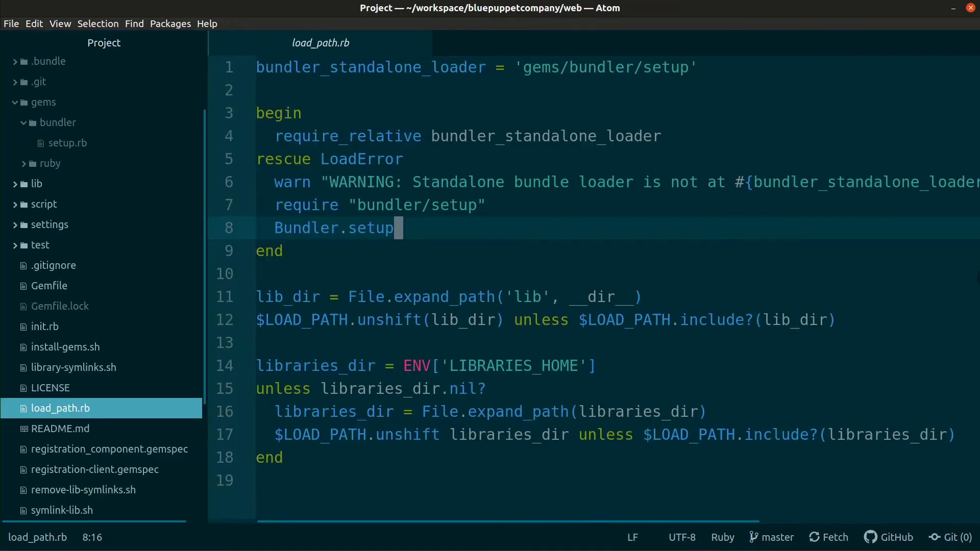
{"action": "left_click", "coordinate": [42, 102]}
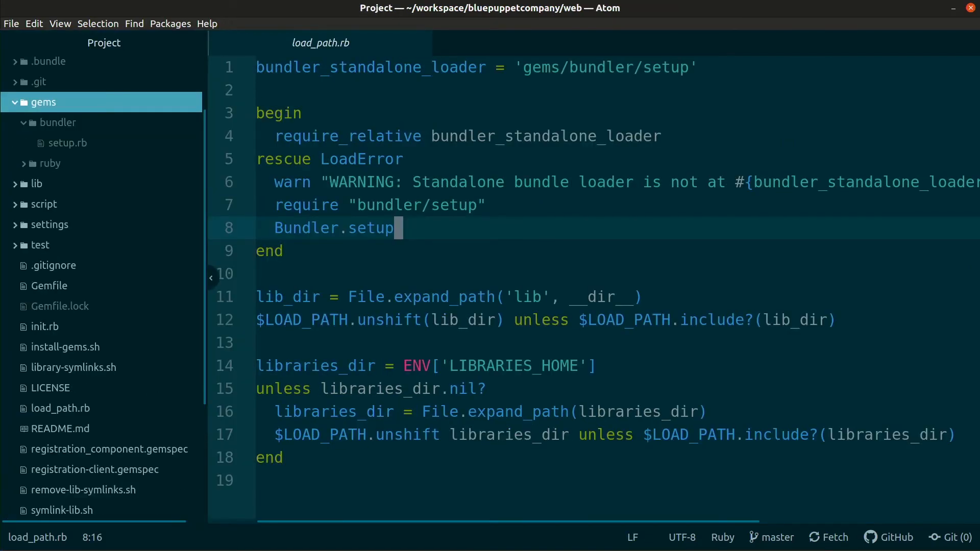